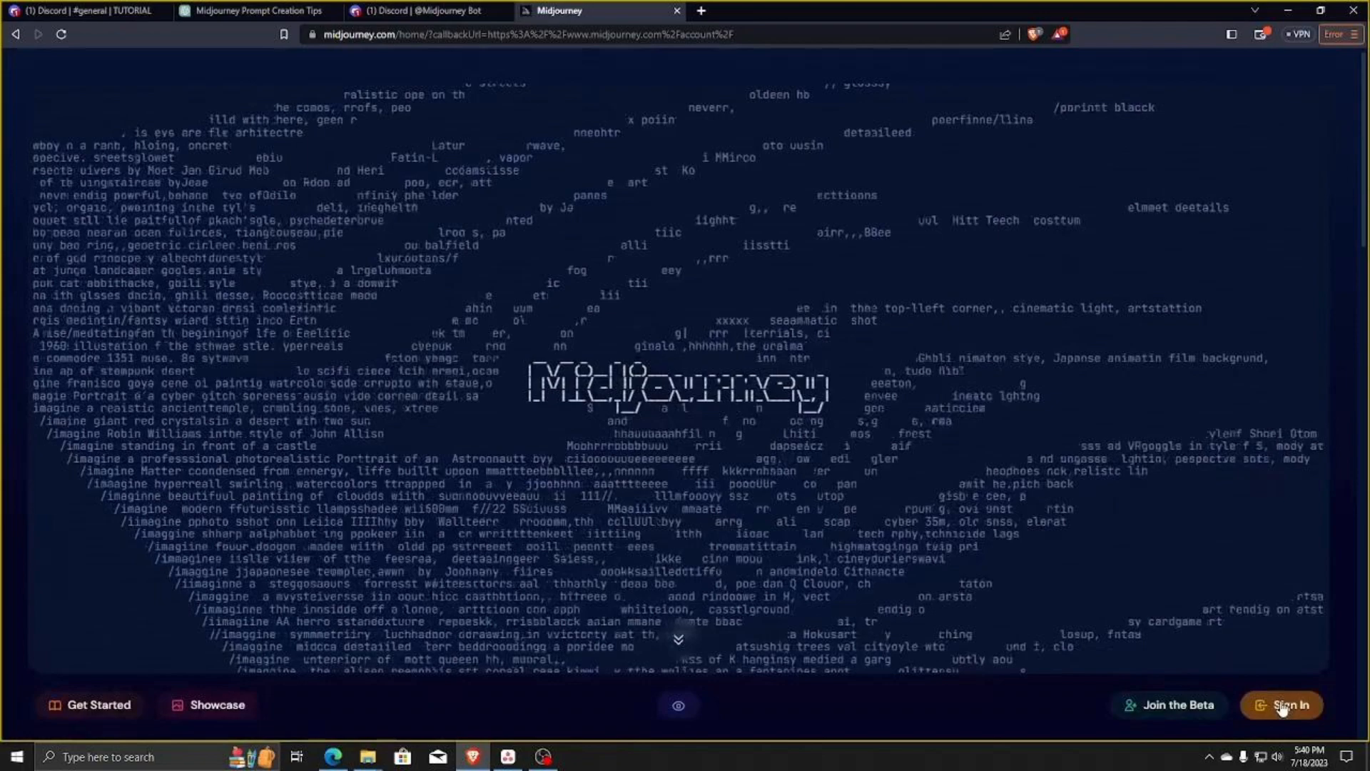
Start the /stealth command in the Midjourney Bot DM in Discord
{"action": "left_click", "coordinate": [422, 10]}
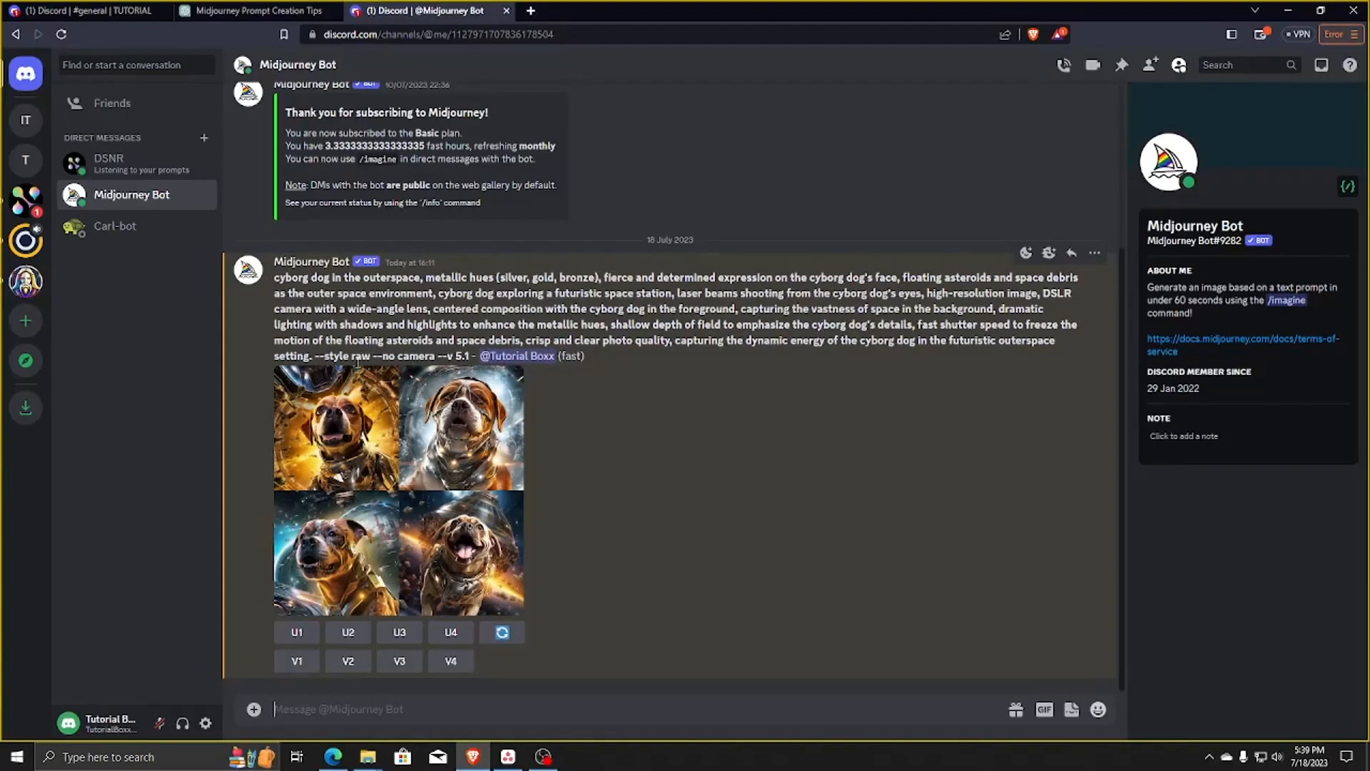
{"action": "type", "text": "/s"}
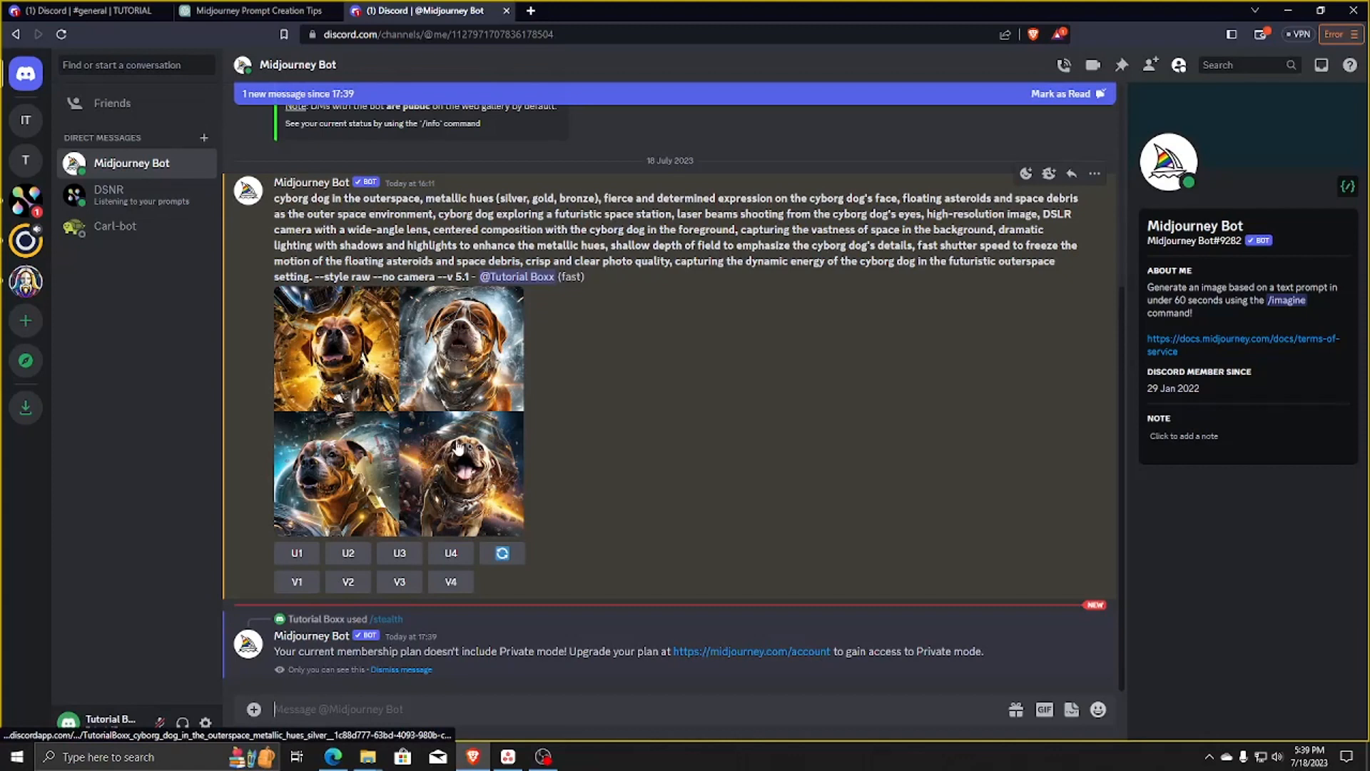
{"action": "mouse_move", "coordinate": [695, 628]}
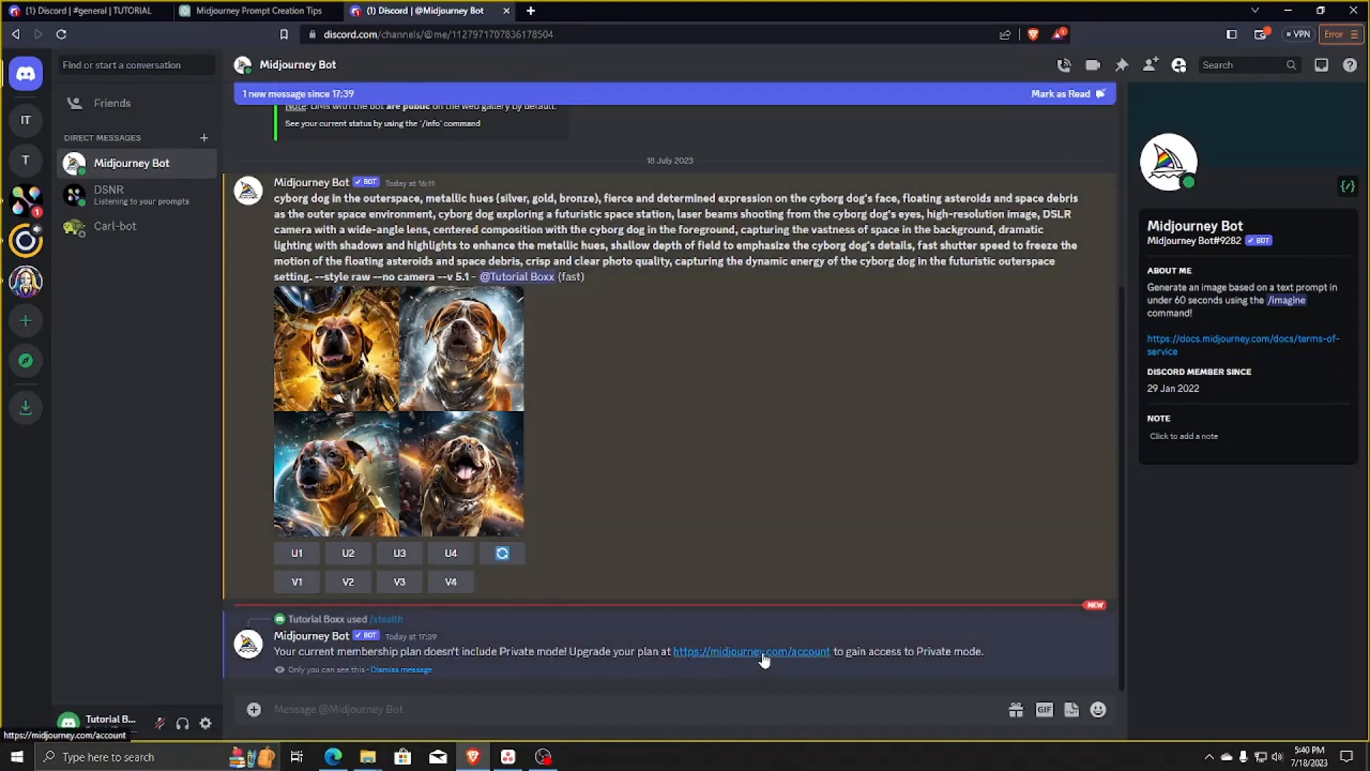
Follow the midjourney.com/account link and authorise Midjourney to access the Discord account
{"action": "left_click", "coordinate": [752, 651]}
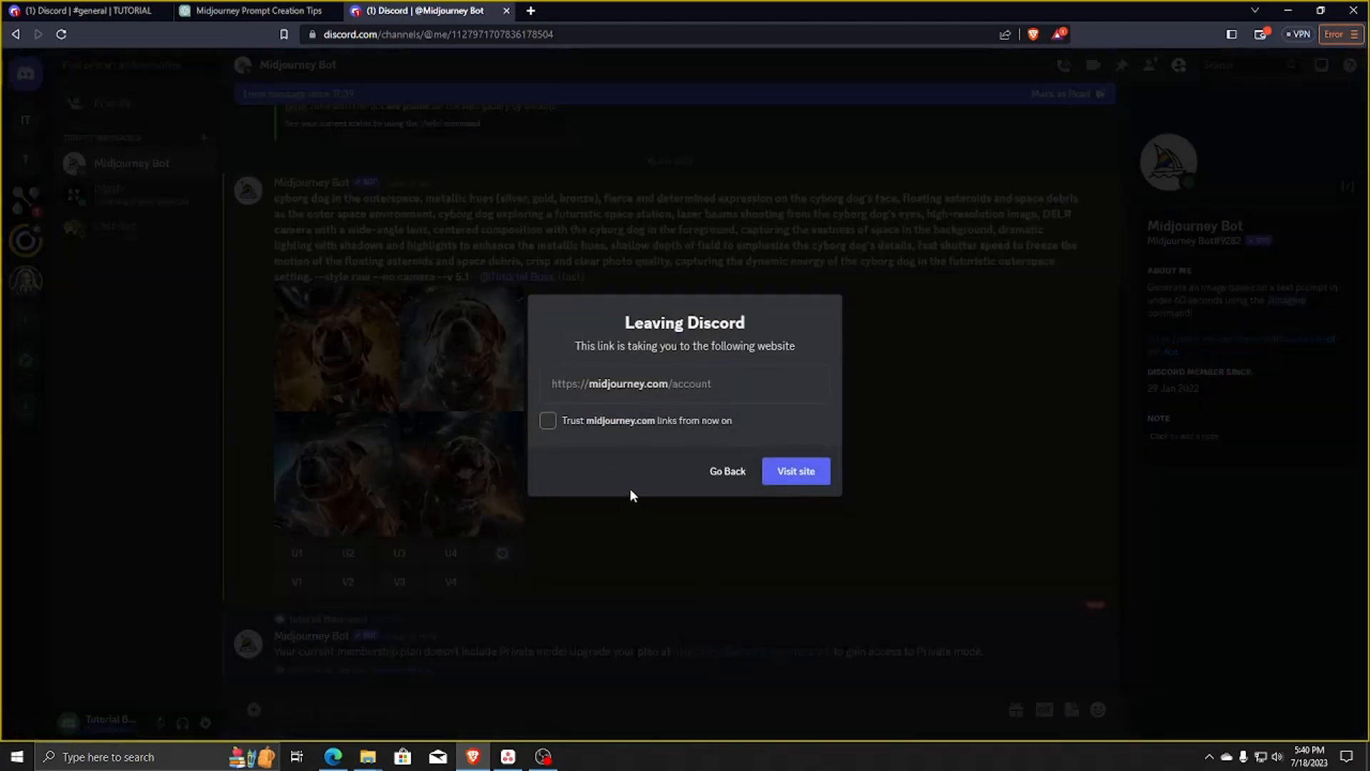
{"action": "left_click", "coordinate": [794, 471]}
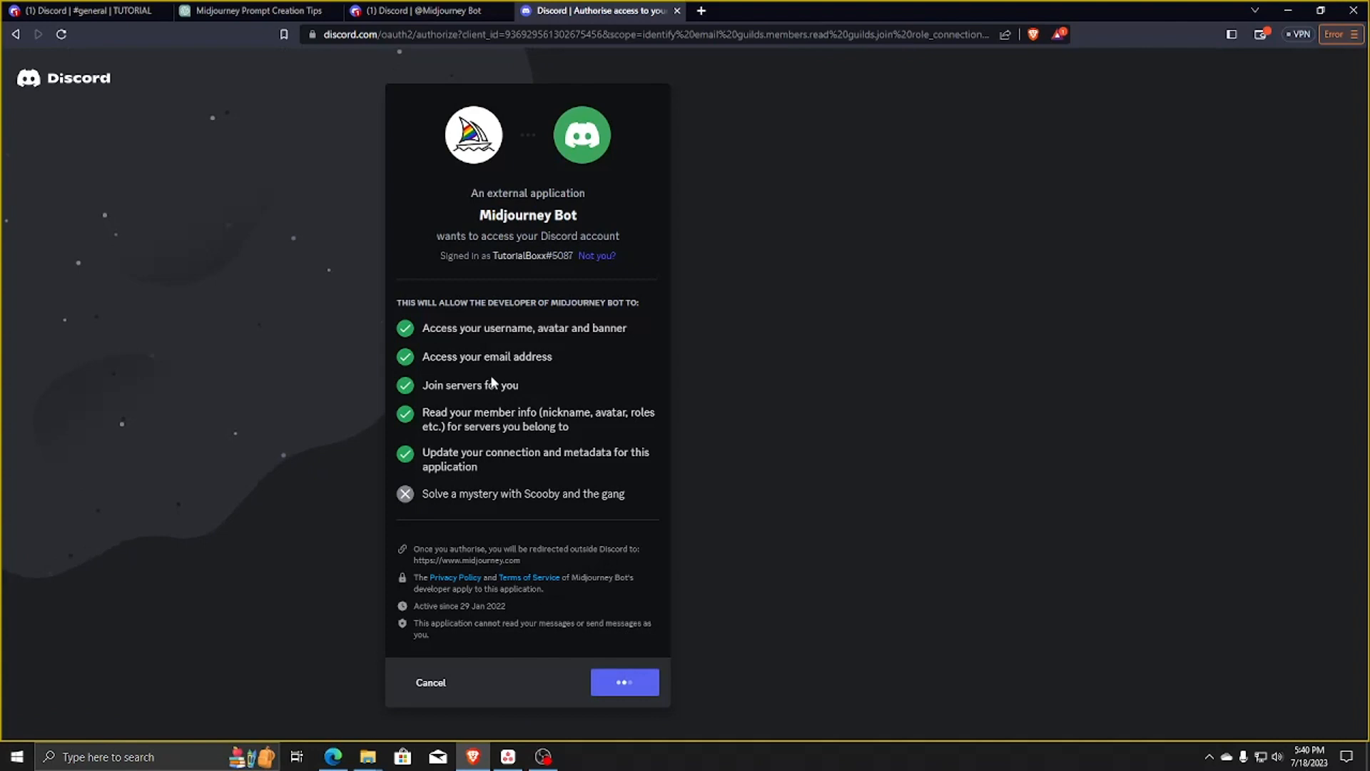
{"action": "left_click", "coordinate": [624, 682]}
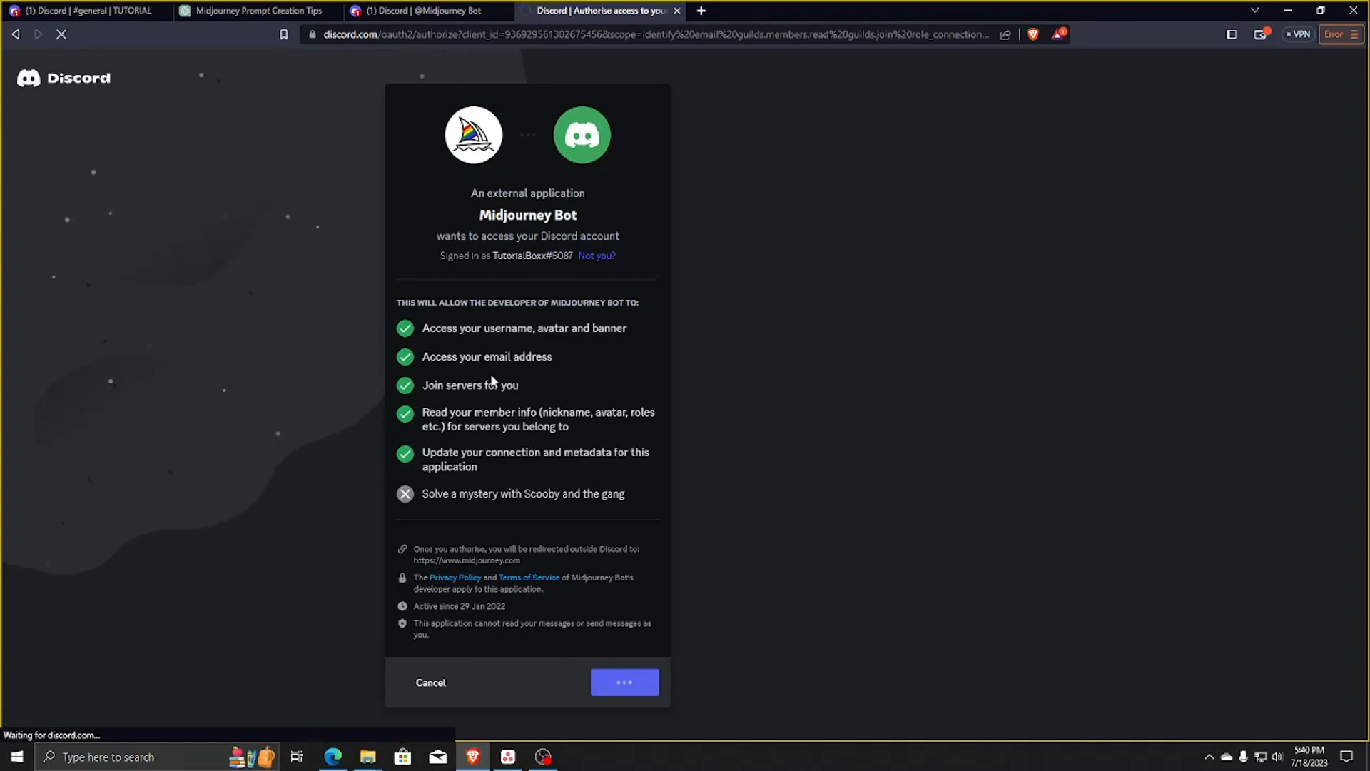
{"action": "left_click", "coordinate": [623, 683]}
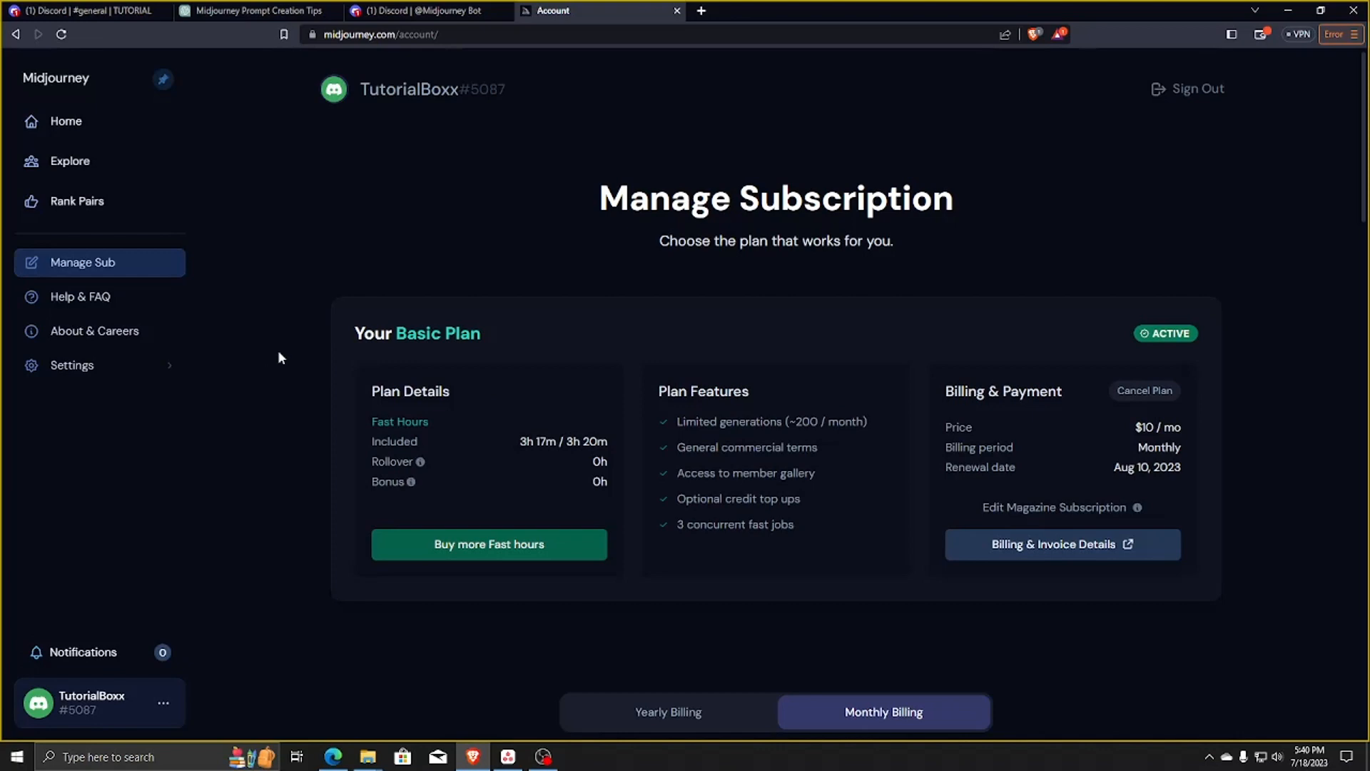
Show the account '...' menu on the Manage Subscription page
{"action": "left_click", "coordinate": [163, 703]}
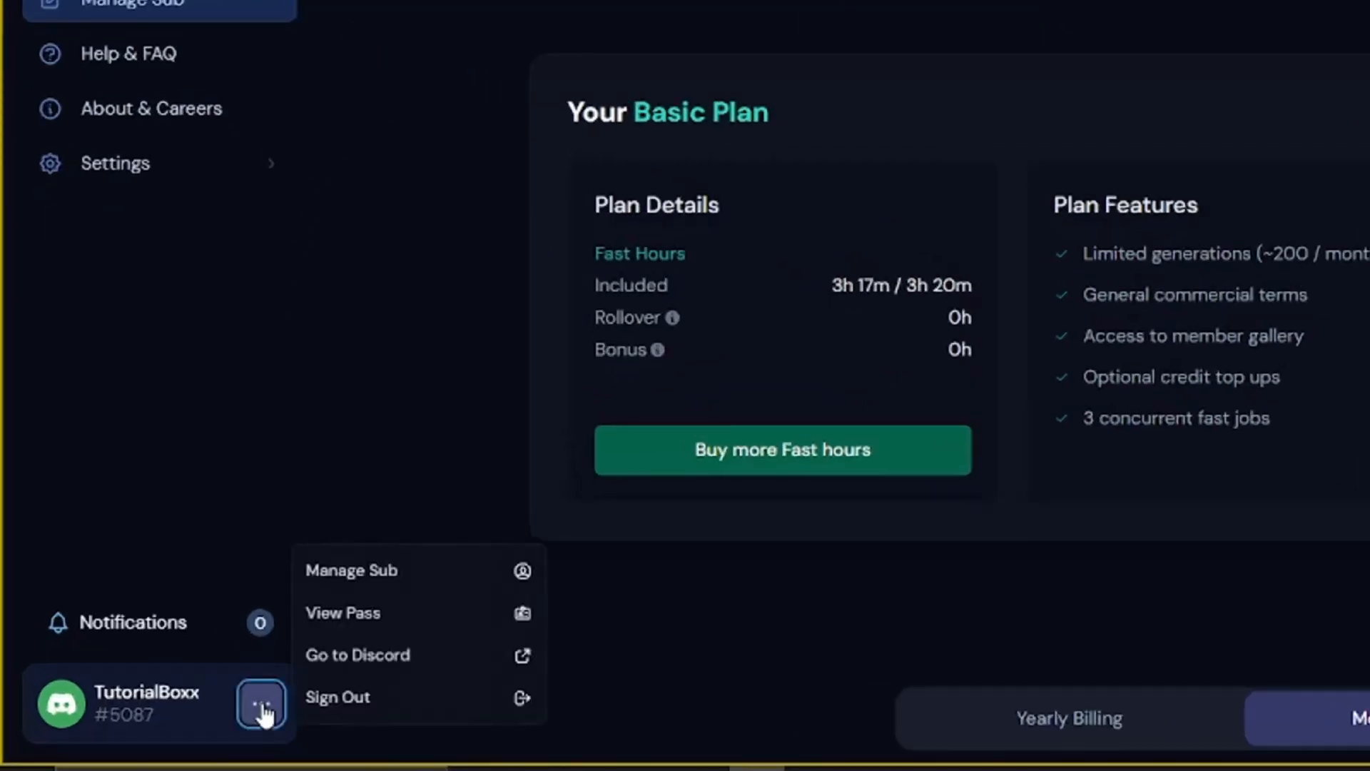
{"action": "mouse_move", "coordinate": [353, 570]}
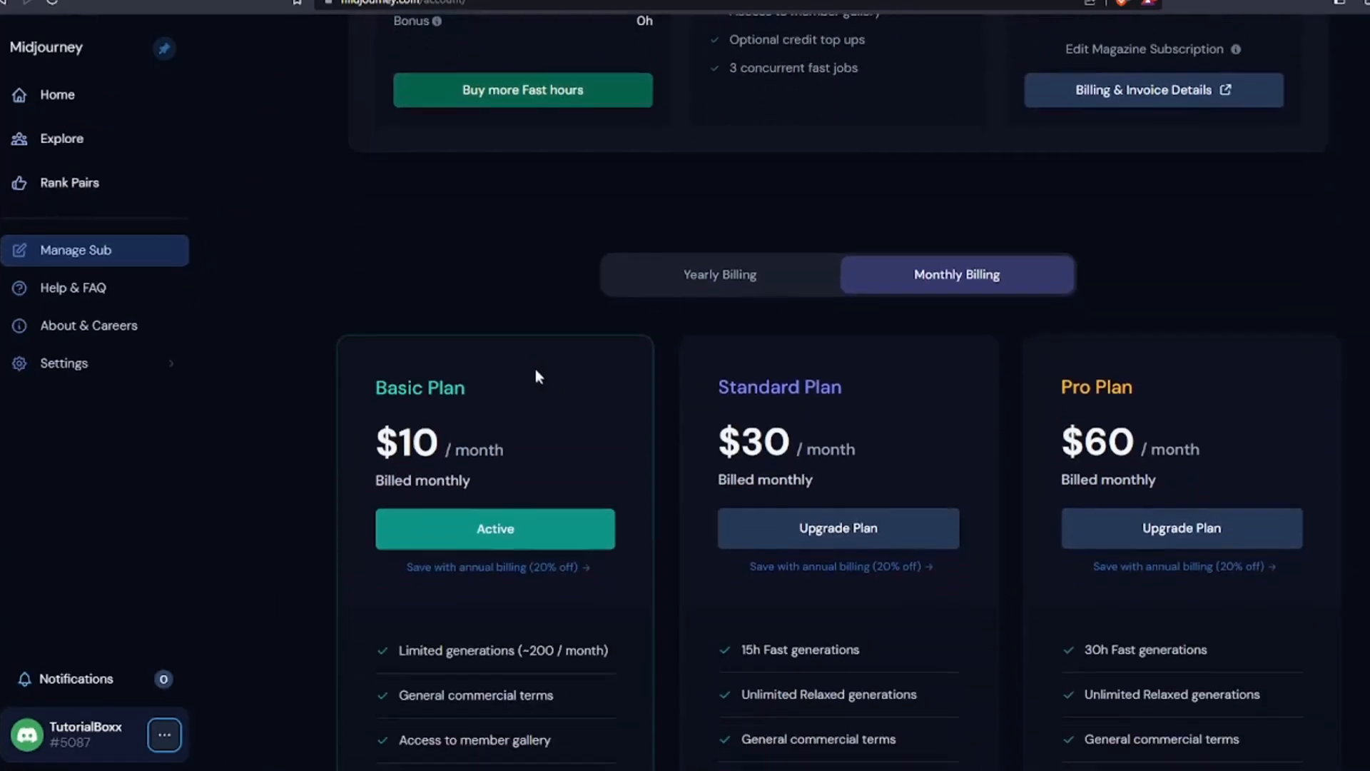
Scroll down through the Basic, Standard and Pro plan features
{"action": "scroll", "scroll_direction": "down", "scroll_amount": 3}
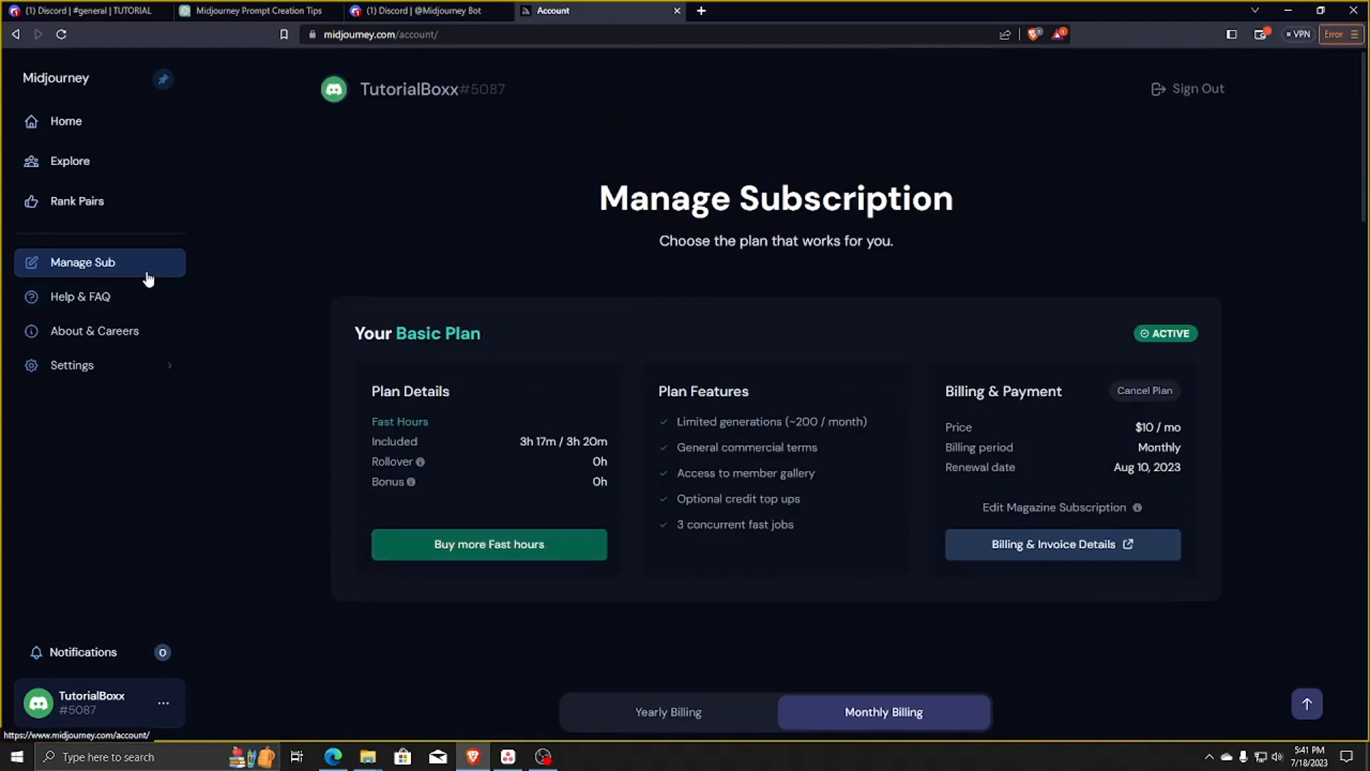
{"action": "mouse_move", "coordinate": [70, 162]}
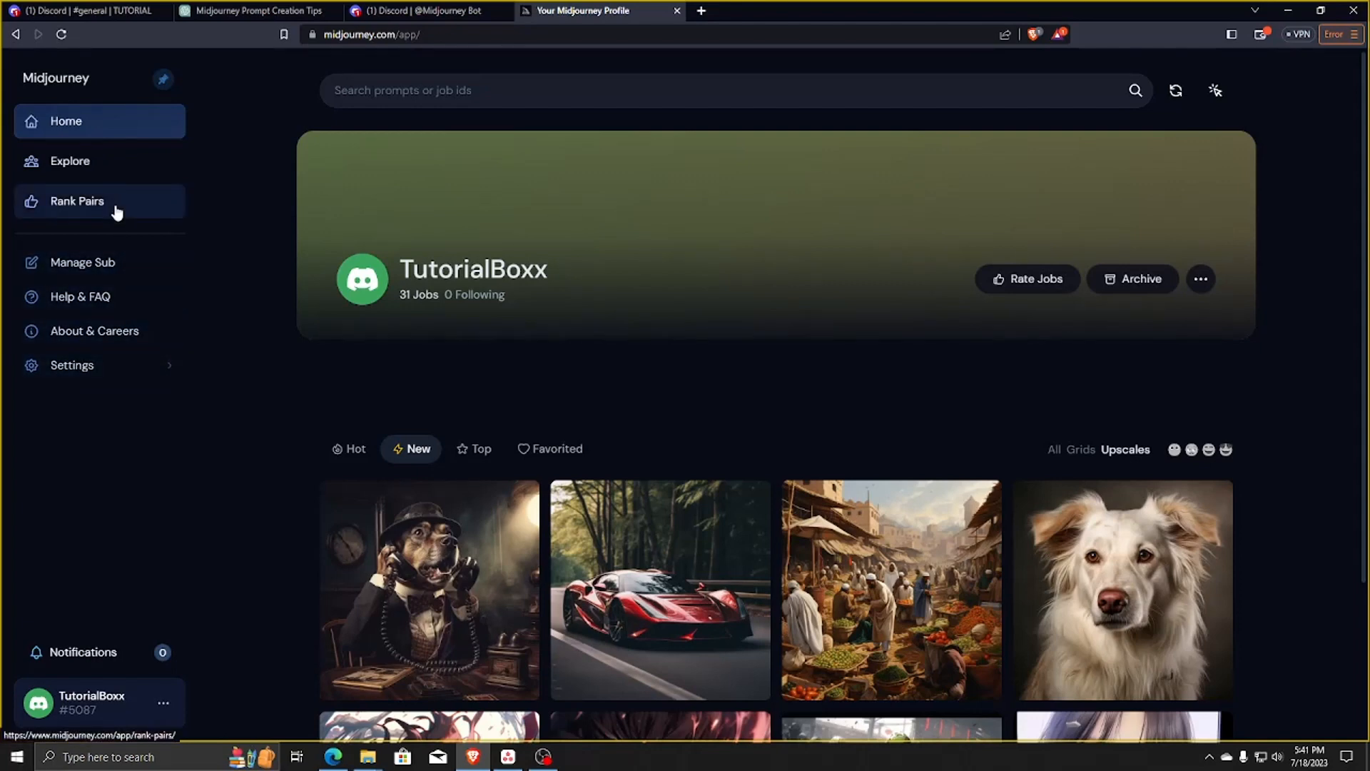
View the Explore community feed, then return to the Discord Midjourney Bot DM
{"action": "left_click", "coordinate": [69, 161]}
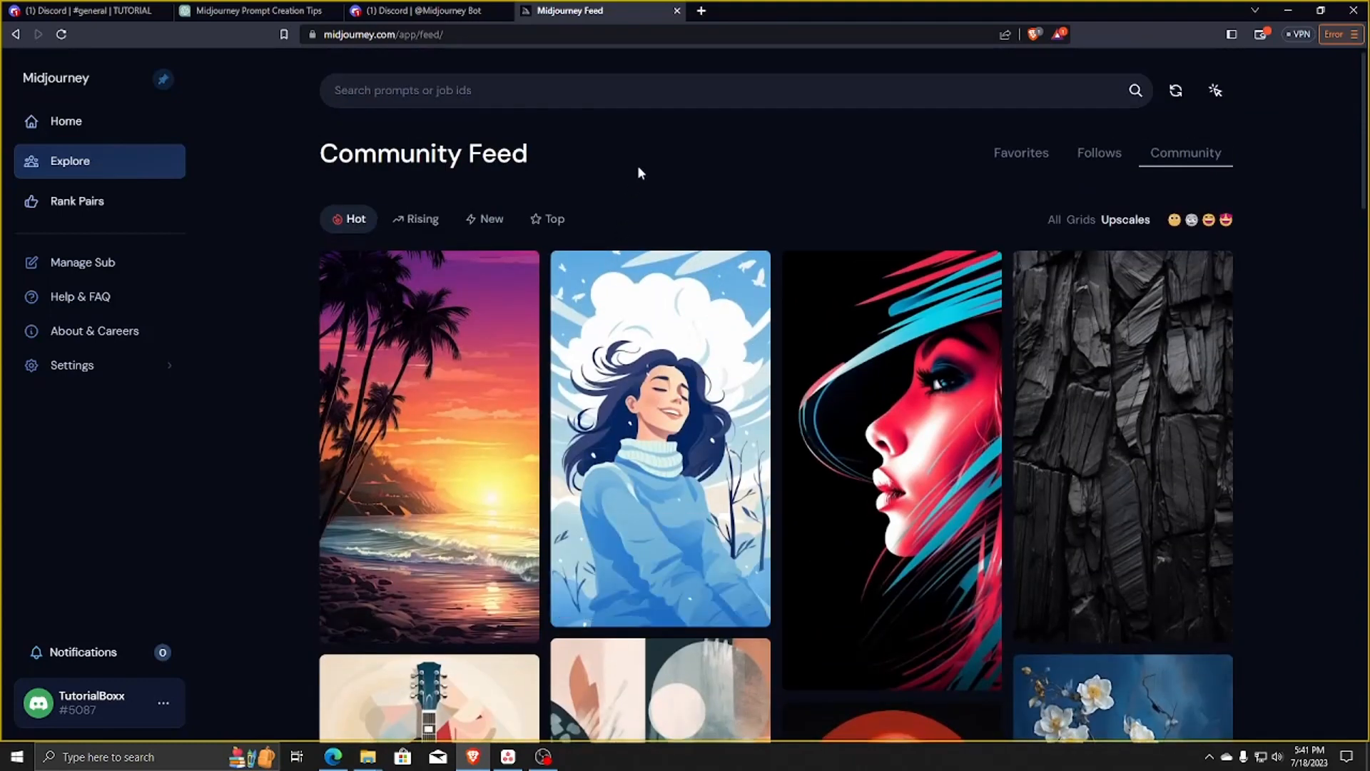
{"action": "left_click", "coordinate": [423, 10]}
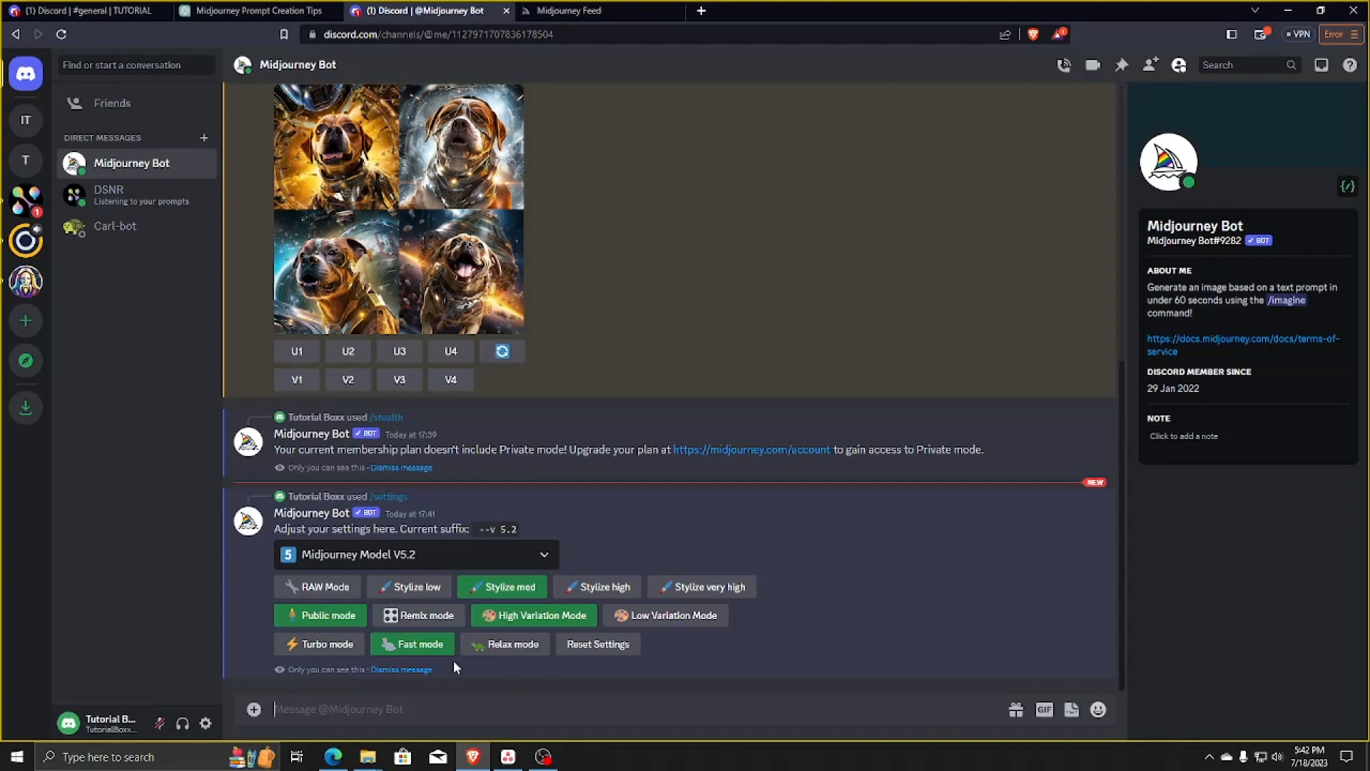
{"action": "mouse_move", "coordinate": [540, 555]}
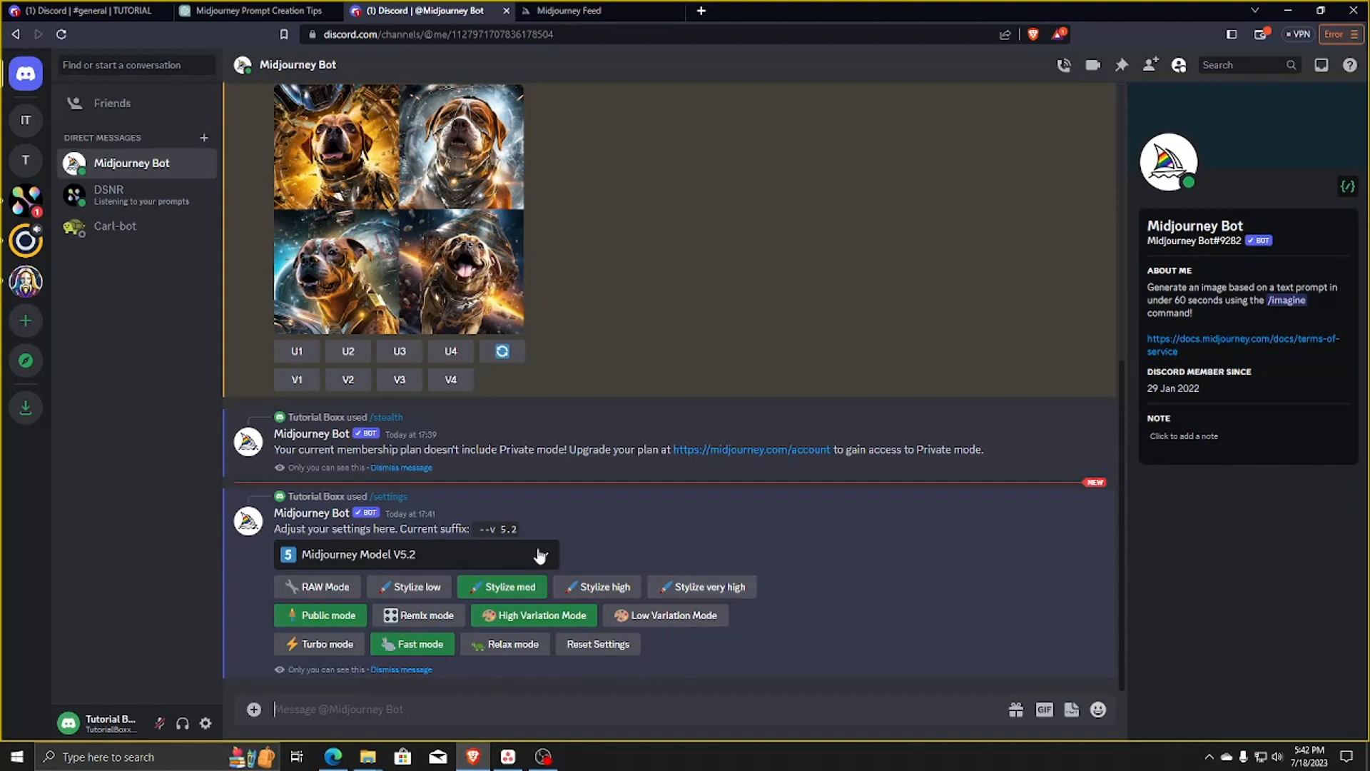
{"action": "mouse_move", "coordinate": [26, 281]}
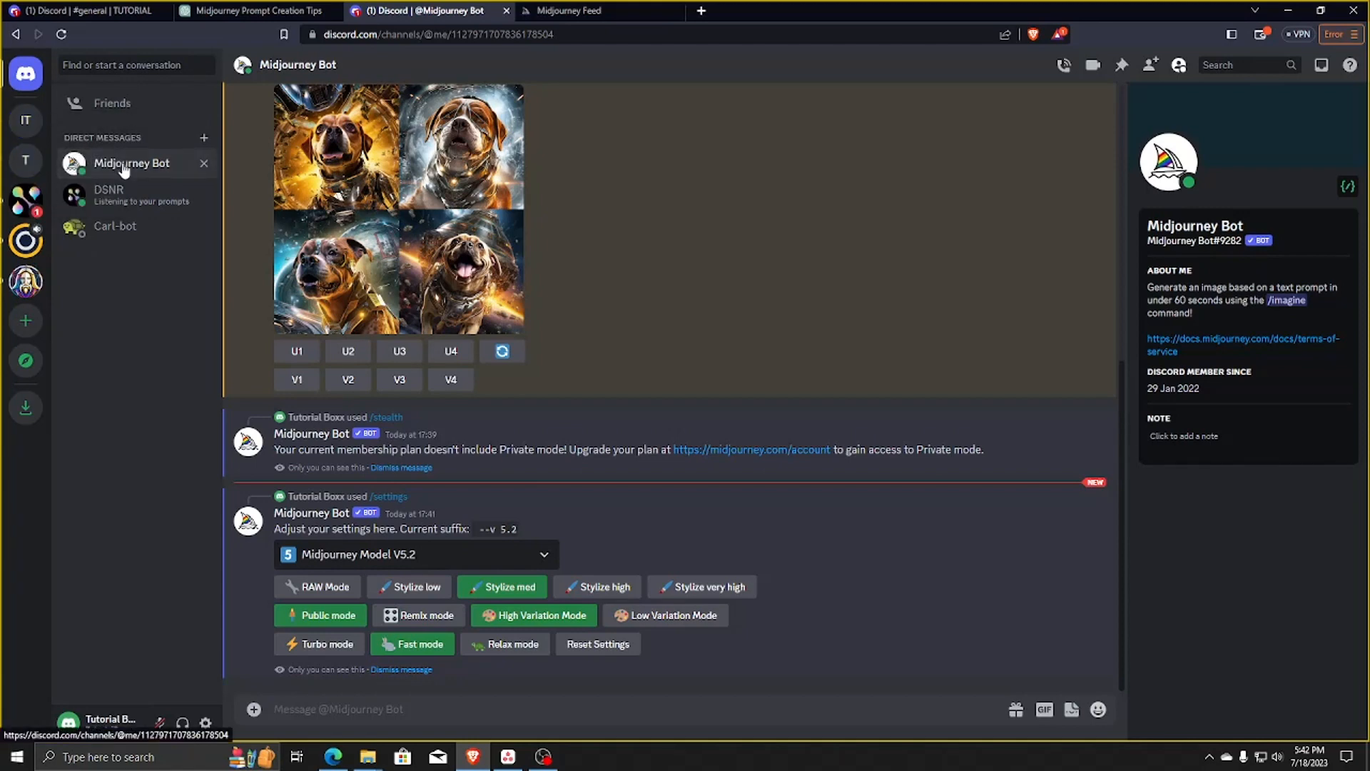
{"action": "mouse_move", "coordinate": [1175, 350]}
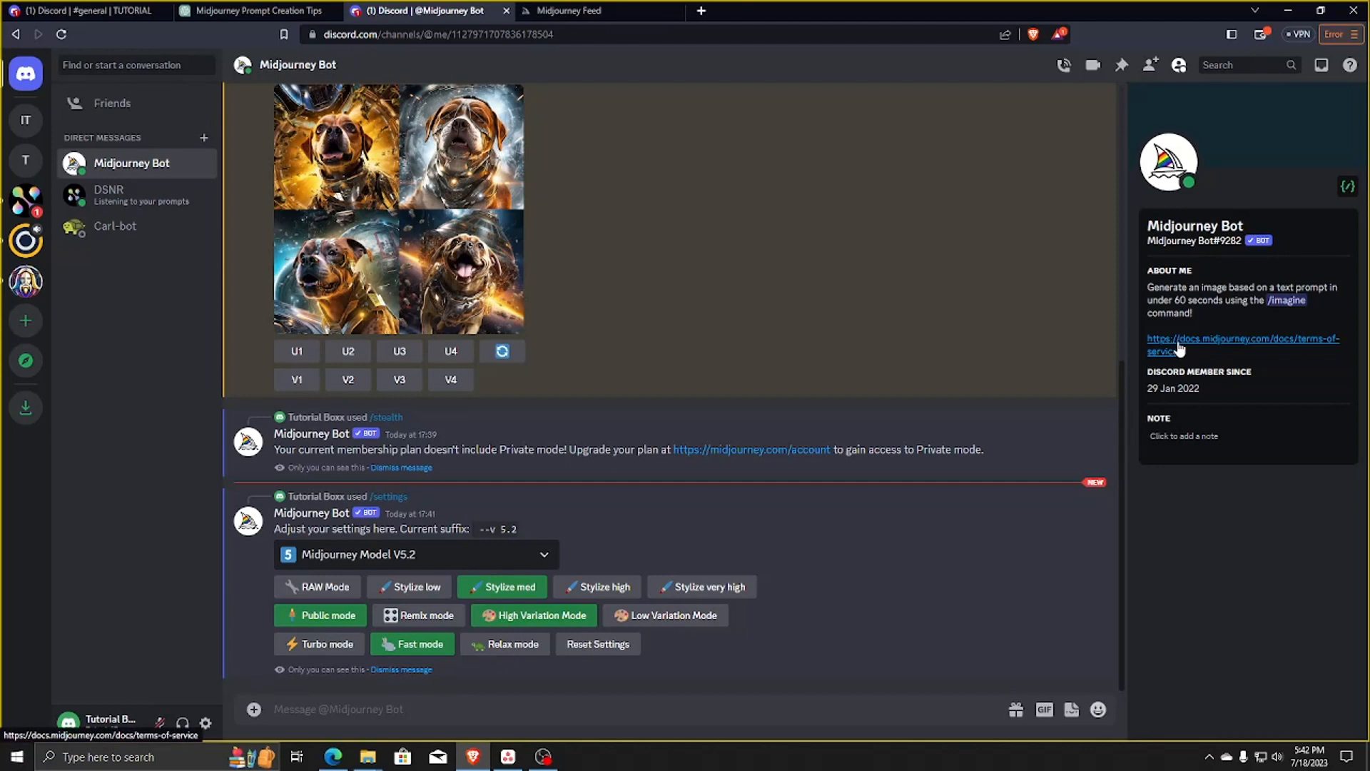